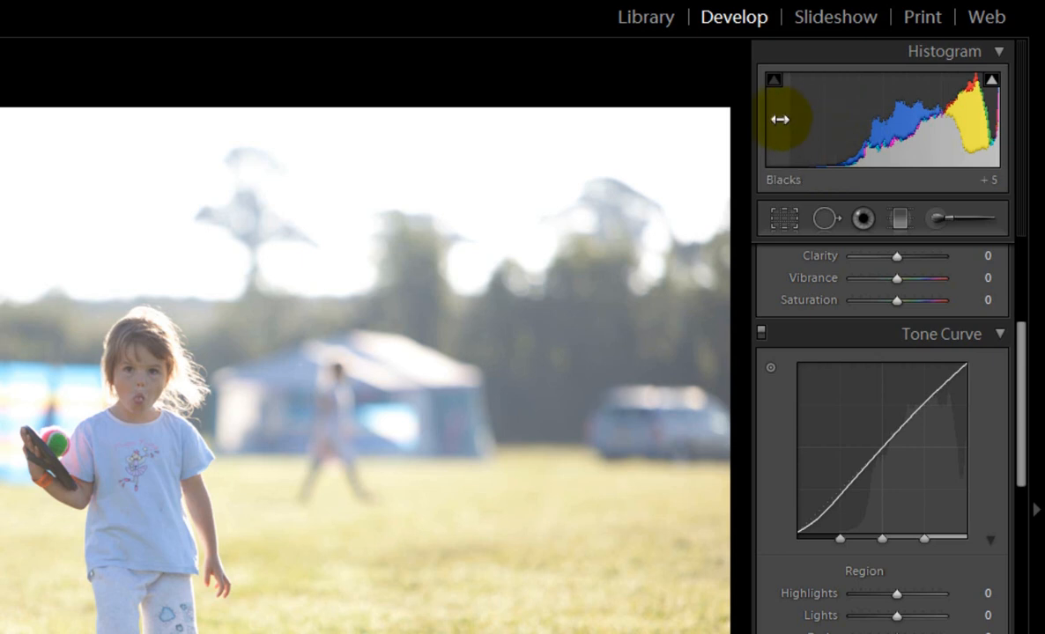
mouse_move(766, 115)
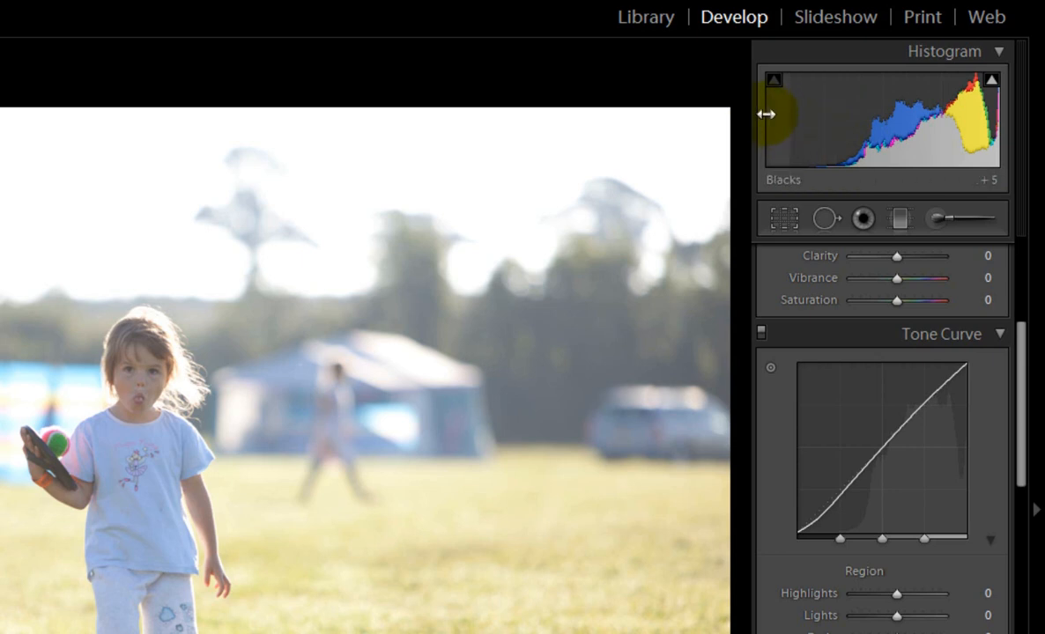
mouse_move(852, 112)
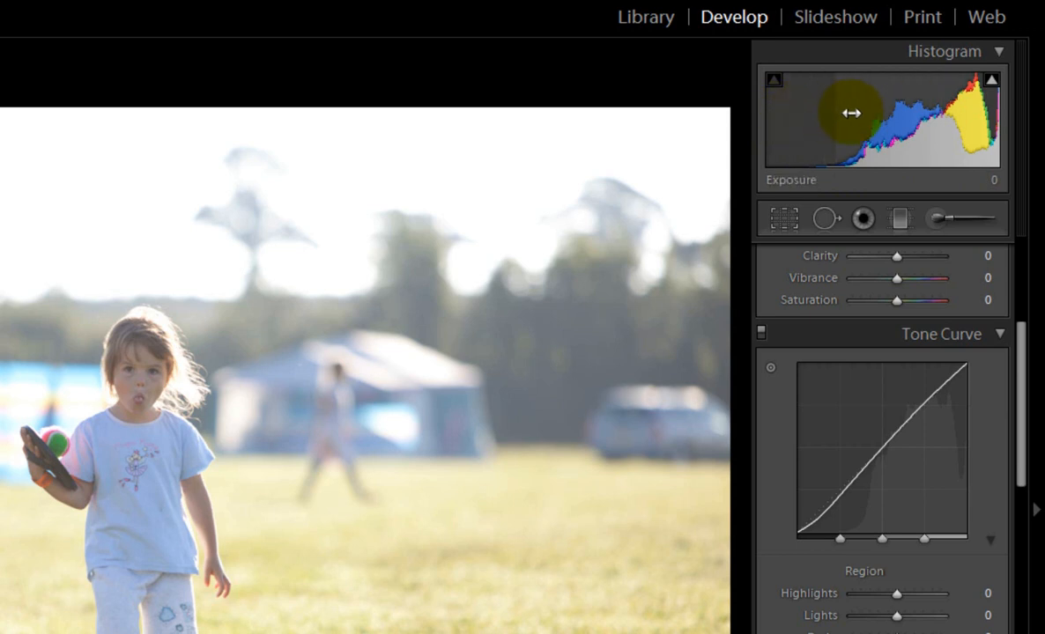
mouse_move(828, 109)
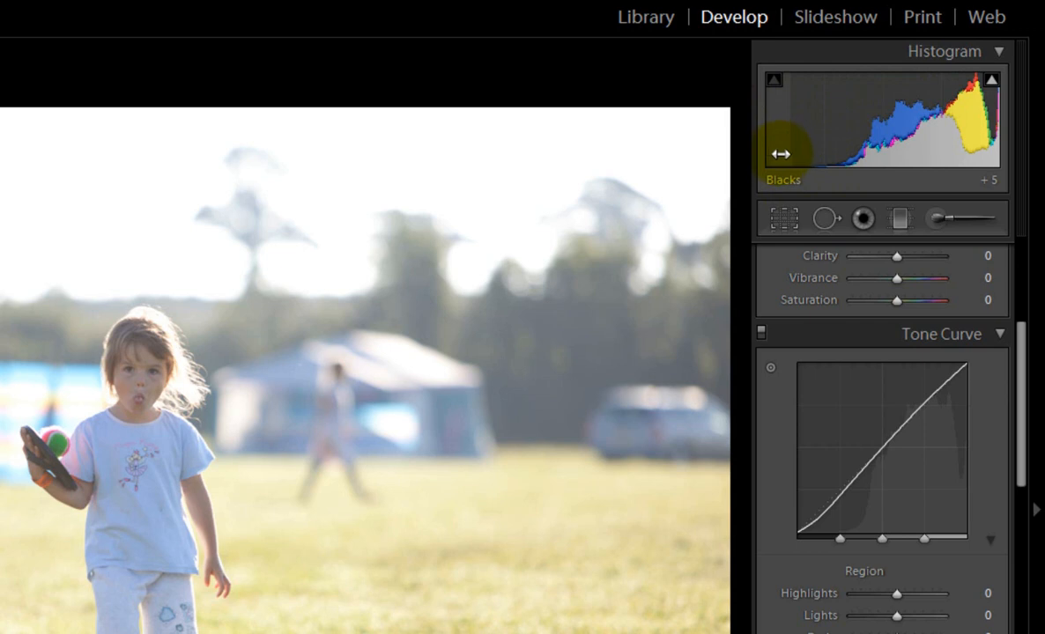
mouse_move(818, 153)
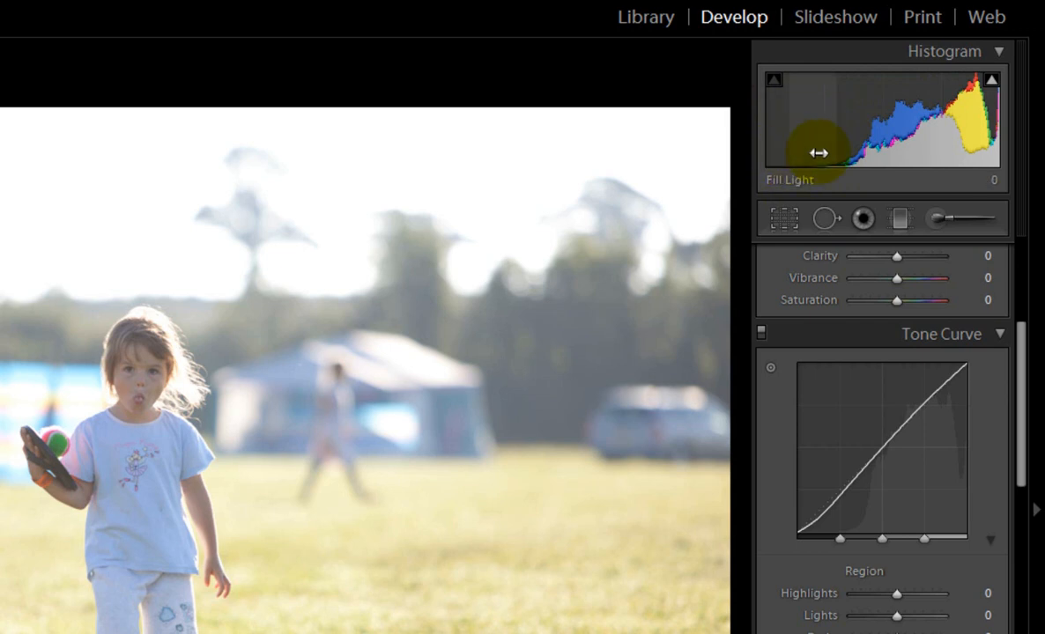
mouse_move(983, 137)
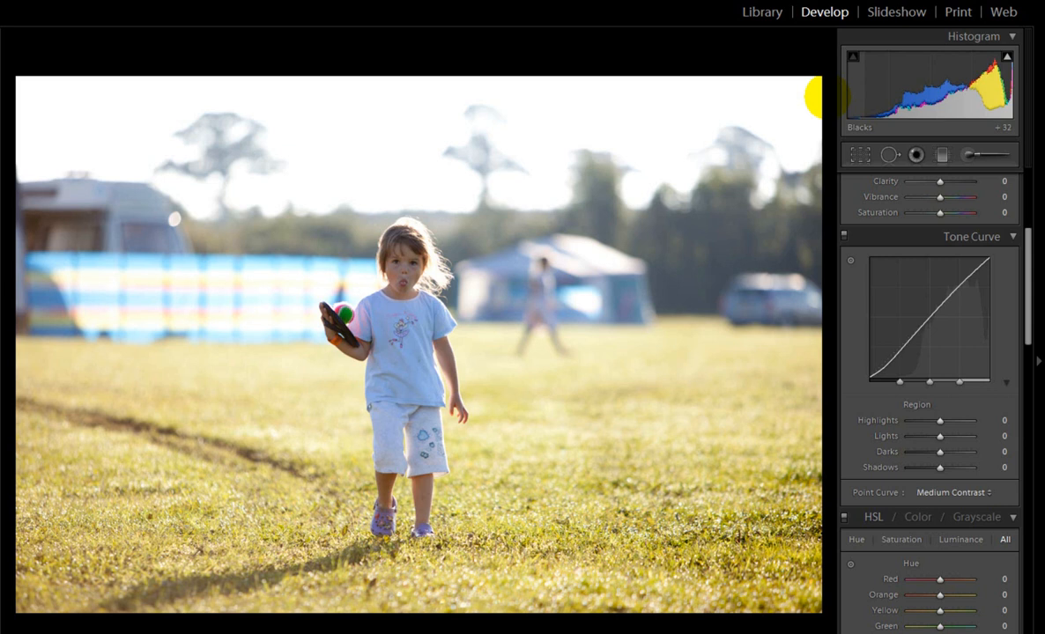
mouse_move(842, 95)
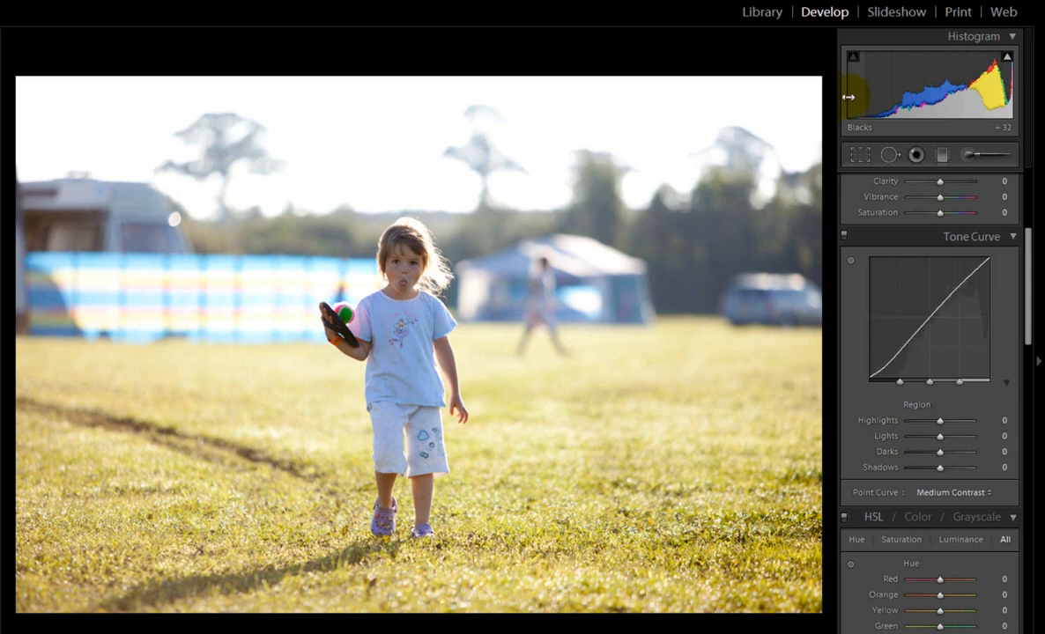
mouse_move(588, 319)
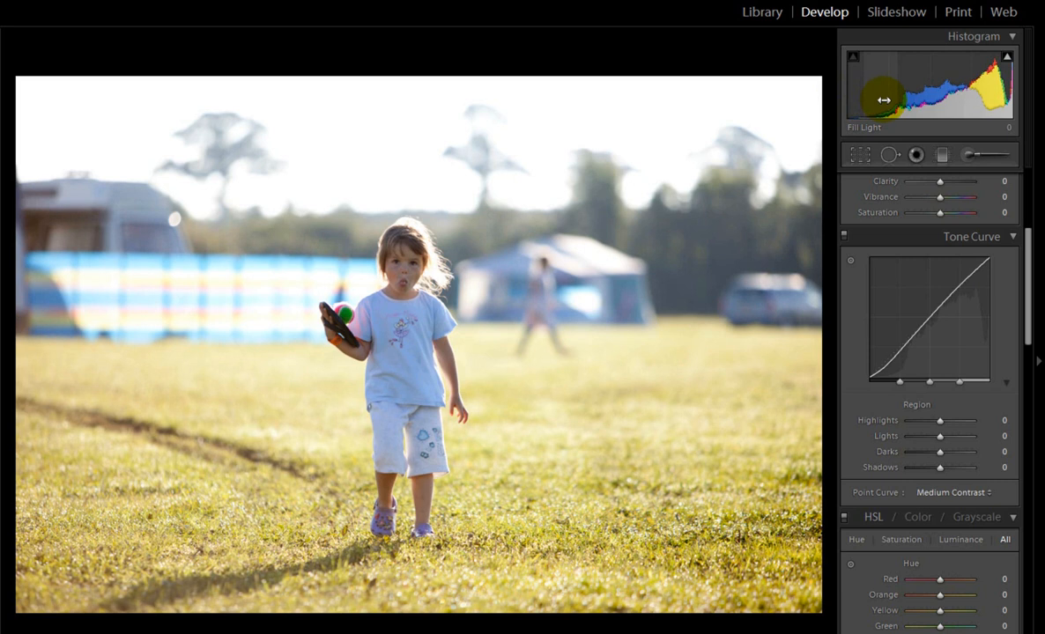
mouse_move(1000, 88)
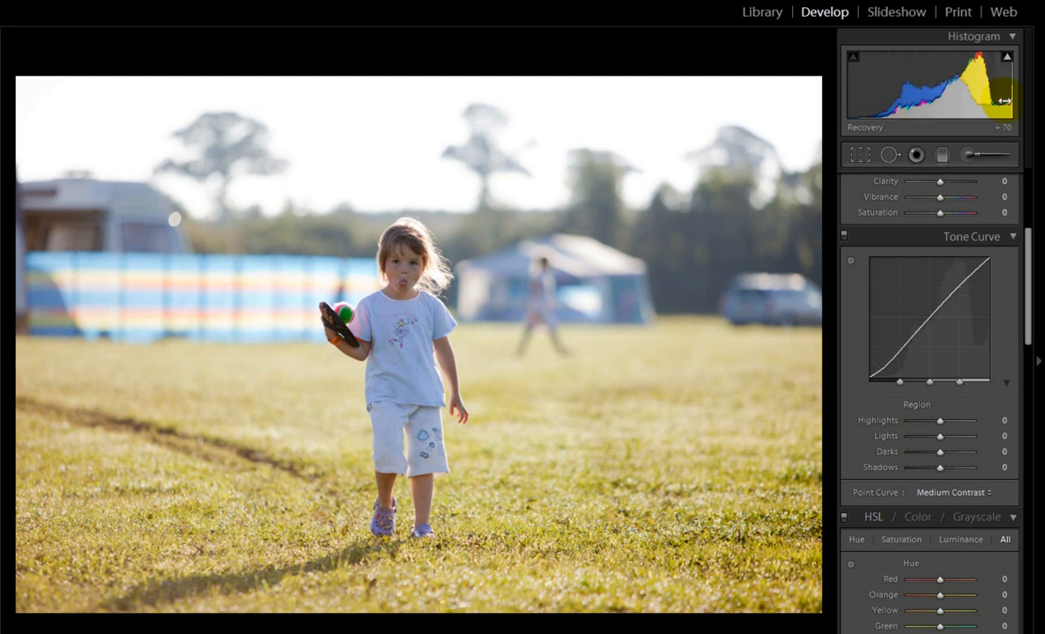
mouse_move(769, 298)
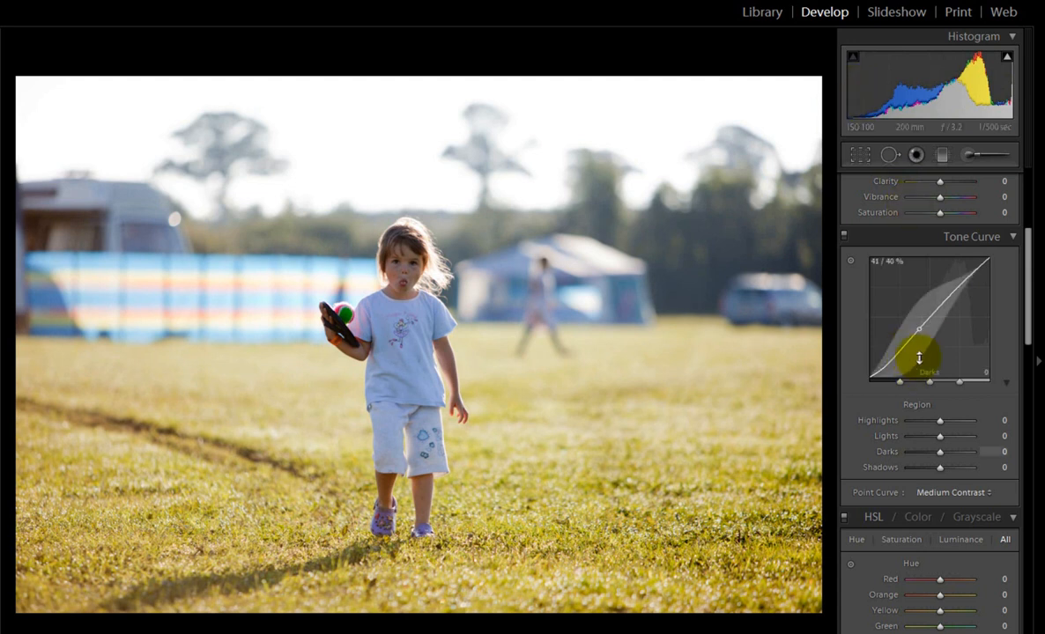
Raise the lights region of the tone curve to about +16 to brighten the light tones
left_click_drag(920, 356, 899, 379)
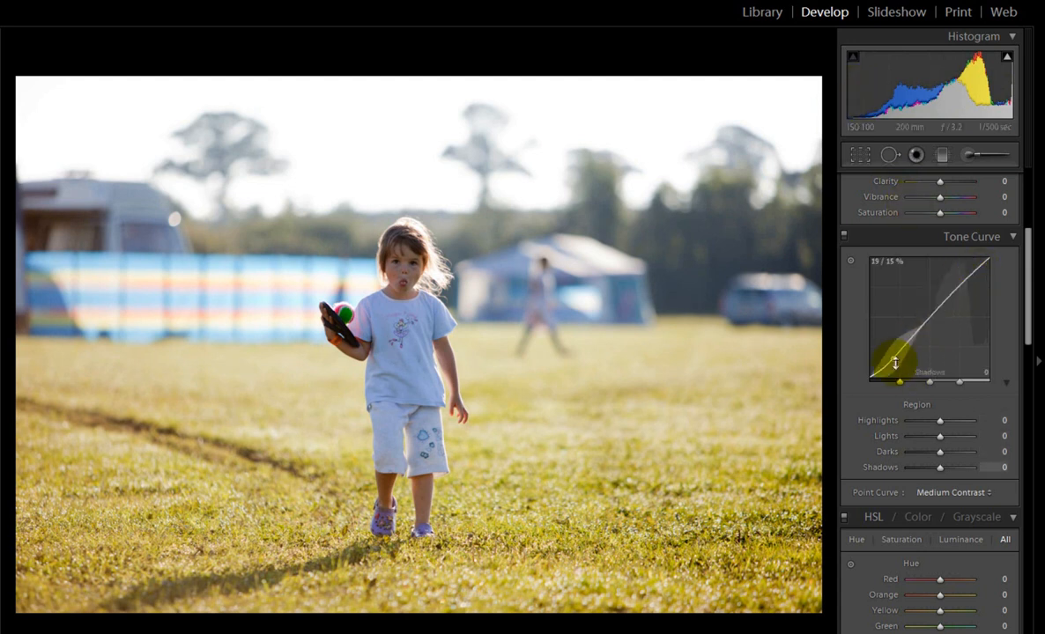
left_click_drag(897, 363, 965, 282)
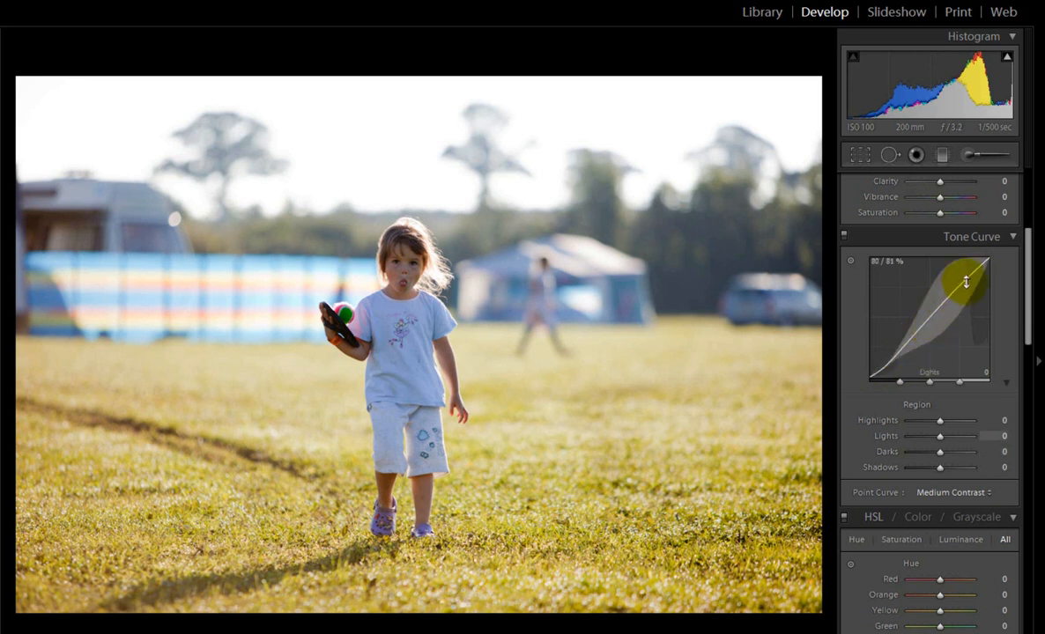
left_click_drag(966, 280, 966, 290)
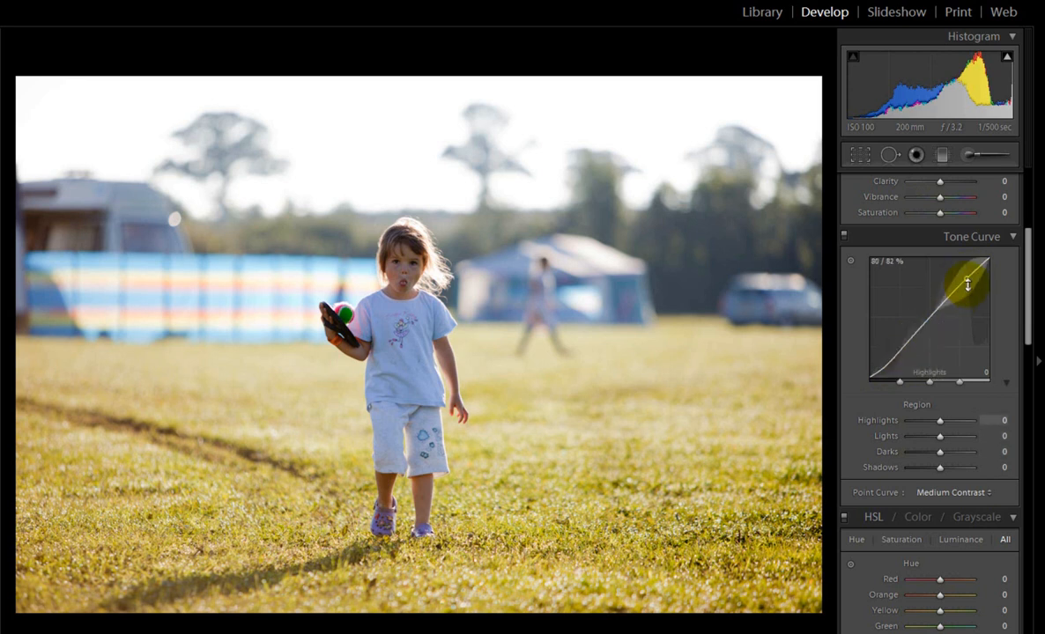
left_click_drag(969, 284, 969, 280)
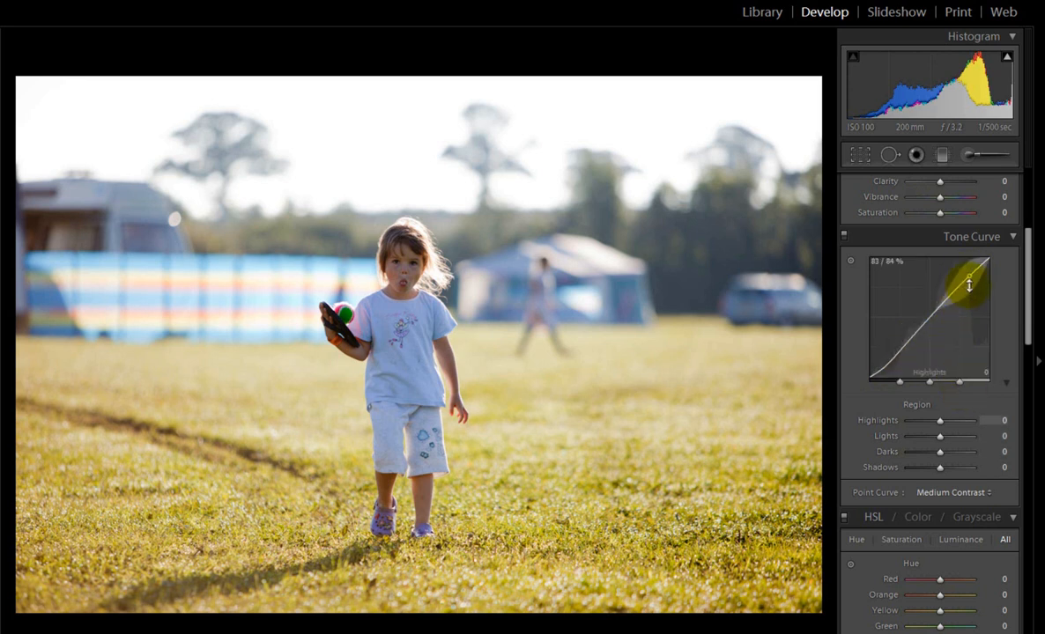
left_click_drag(969, 285, 954, 293)
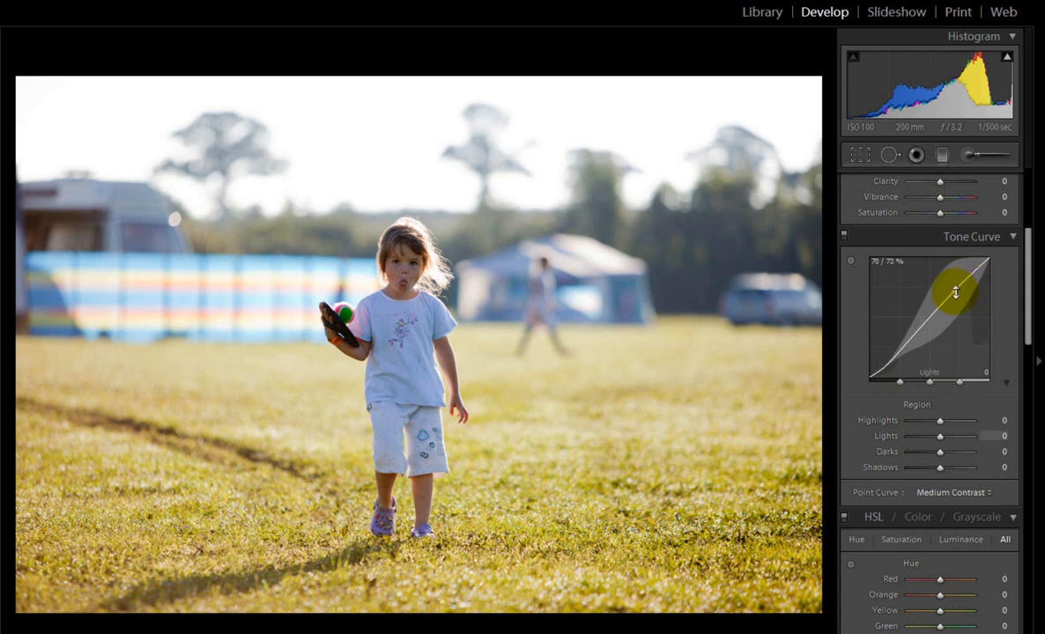
left_click_drag(955, 291, 969, 278)
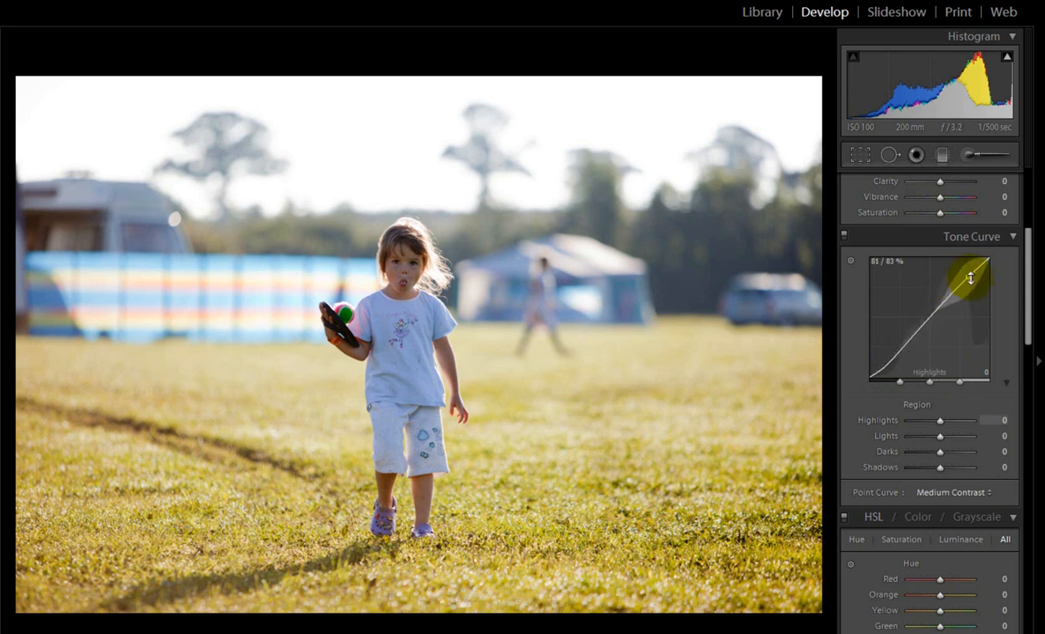
left_click_drag(968, 279, 960, 268)
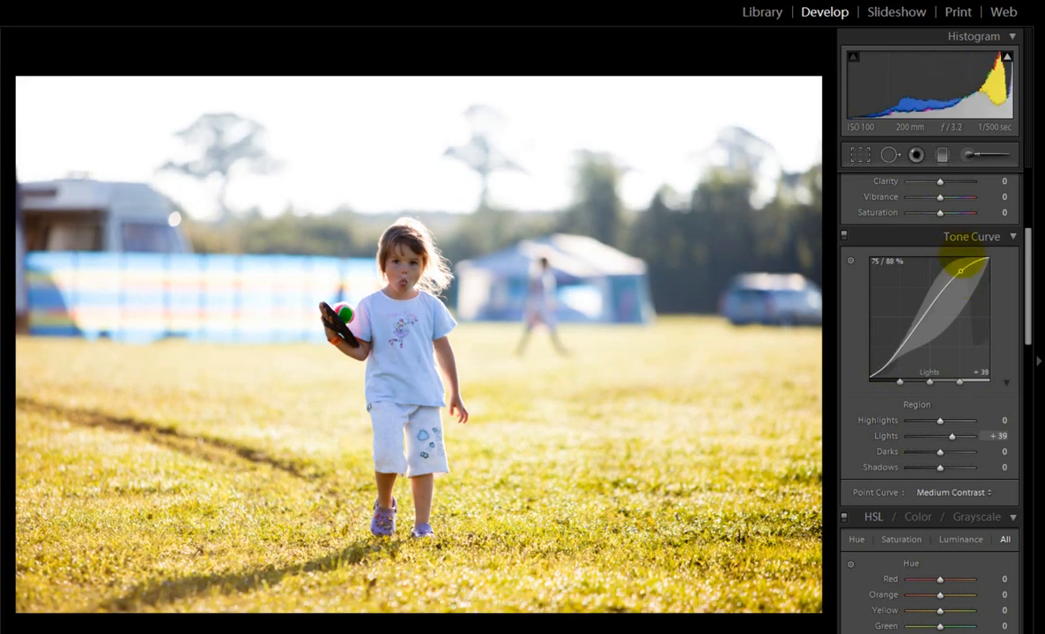
left_click_drag(962, 268, 962, 280)
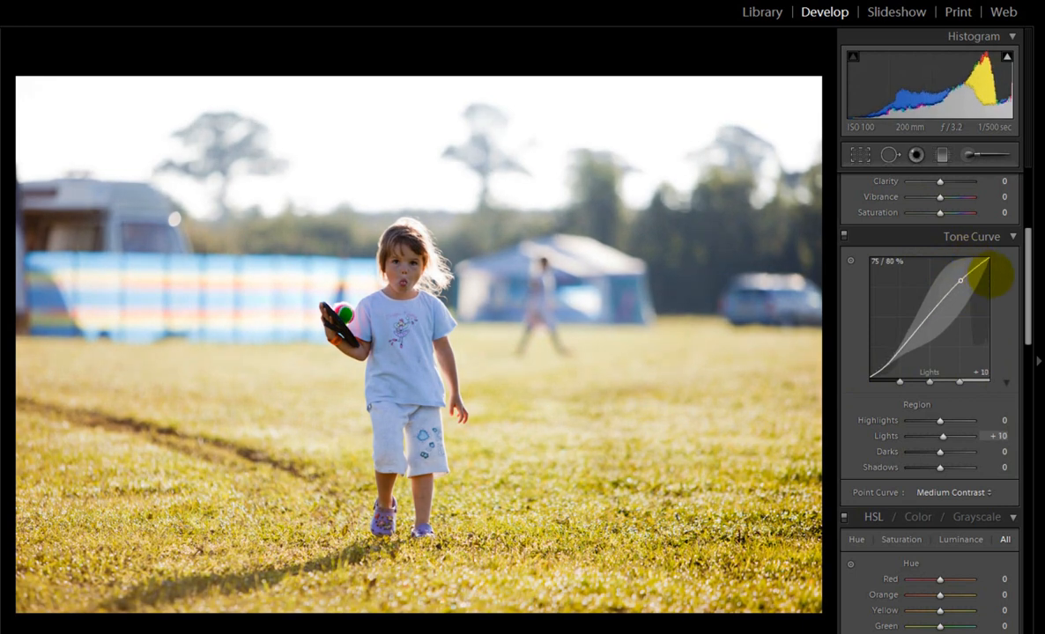
left_click_drag(962, 280, 951, 299)
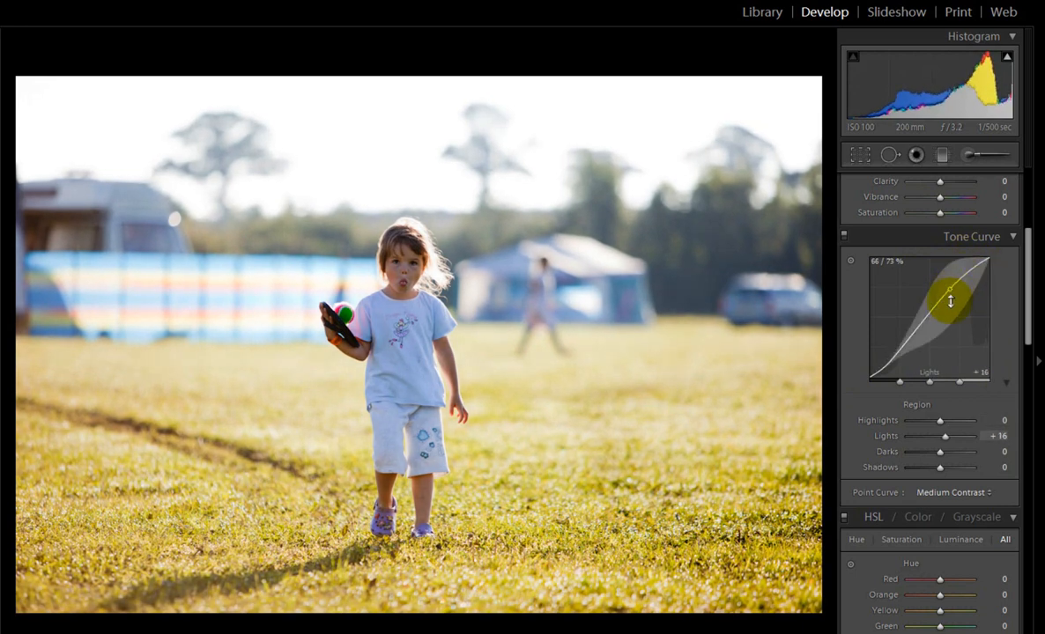
left_click_drag(952, 299, 892, 356)
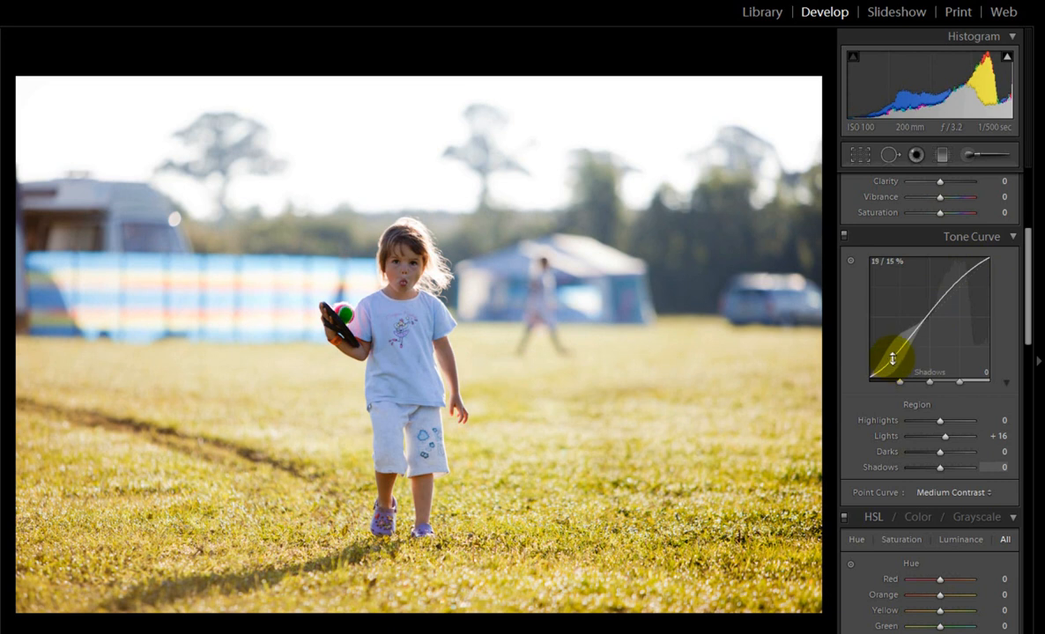
Lower the darks region of the curve to about −7 to deepen the shadows
left_click_drag(891, 359, 891, 365)
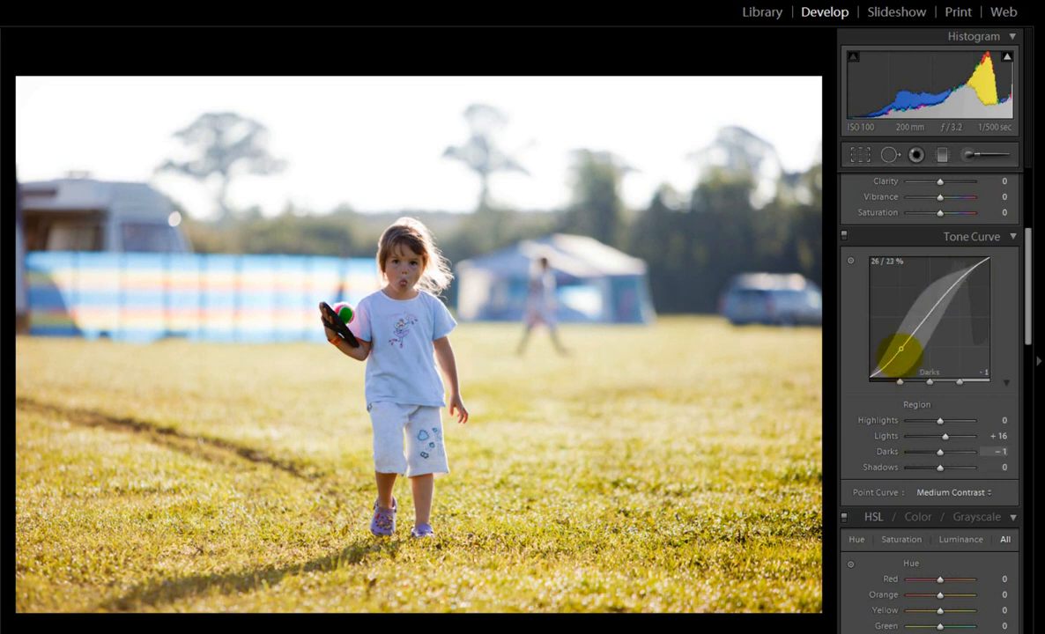
left_click_drag(900, 351, 901, 356)
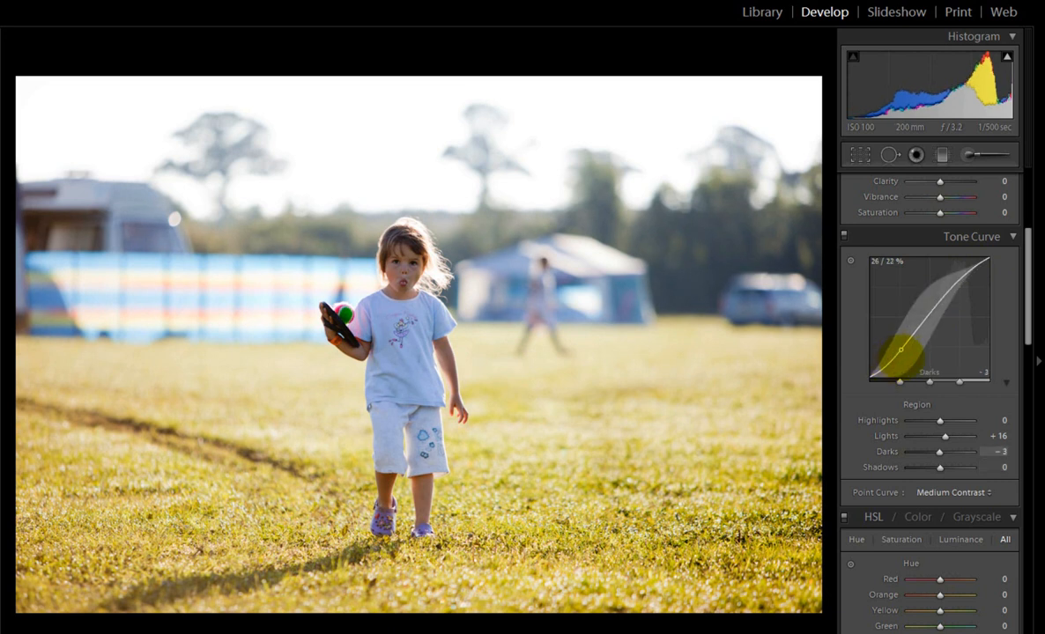
left_click_drag(900, 351, 900, 356)
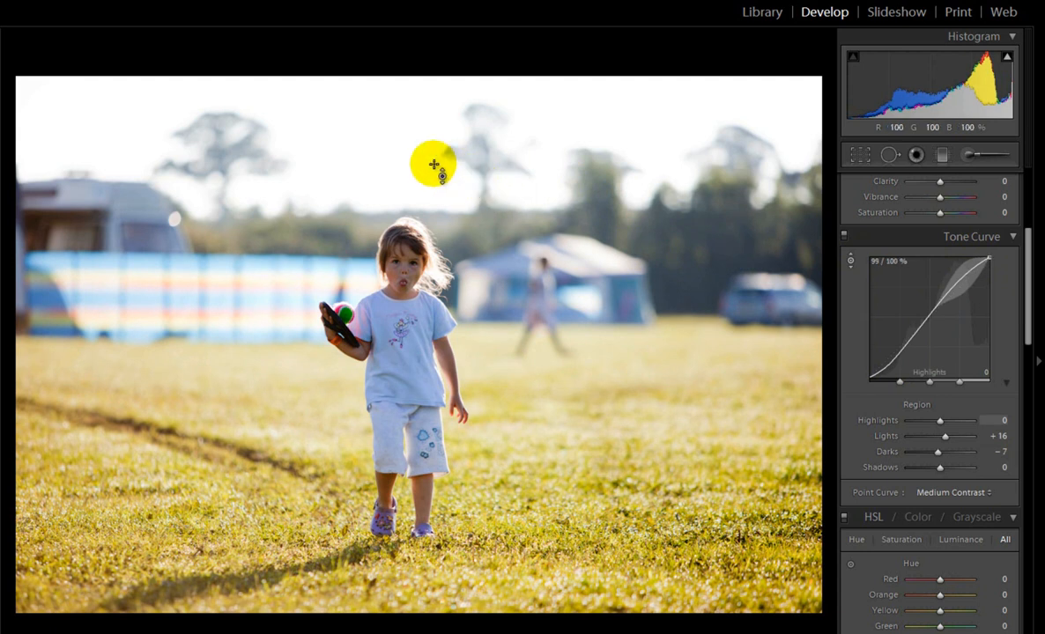
Adjust highlights to about +5 from the sky and grass, and darks from the girl's face
left_click_drag(431, 165, 414, 256)
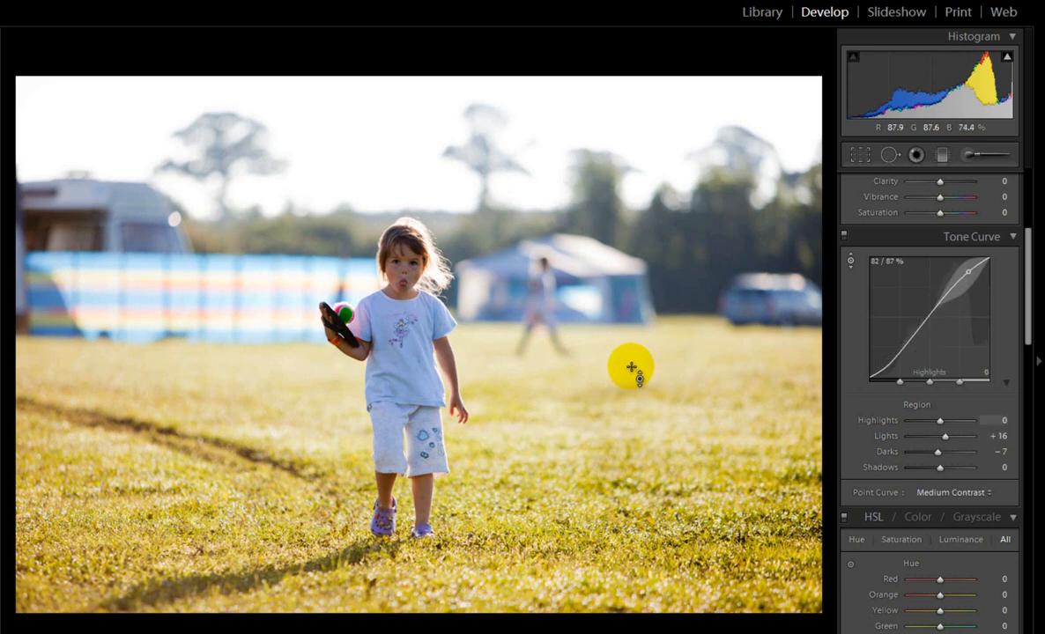
left_click_drag(631, 370, 630, 409)
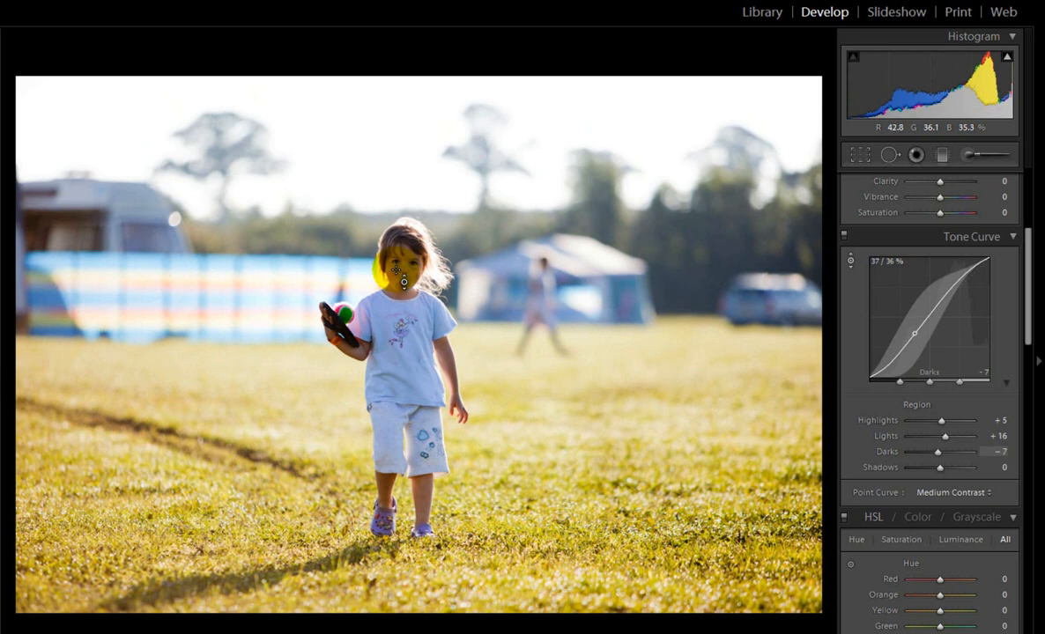
left_click_drag(397, 273, 423, 282)
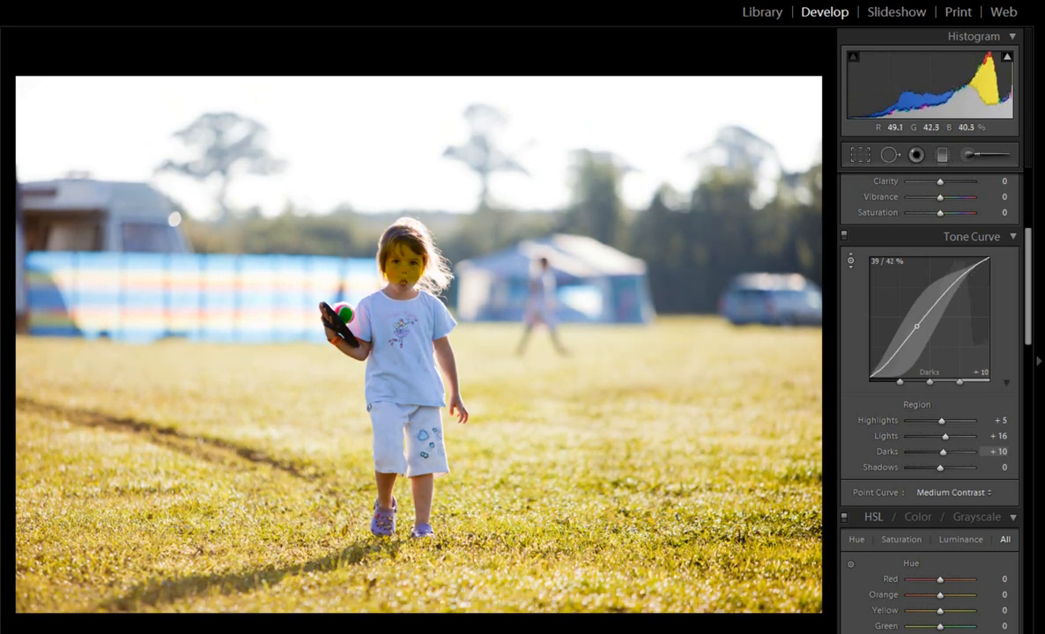
Ease the darks back toward neutral, settling around +1 while lights stay at +16
left_click_drag(955, 451, 940, 451)
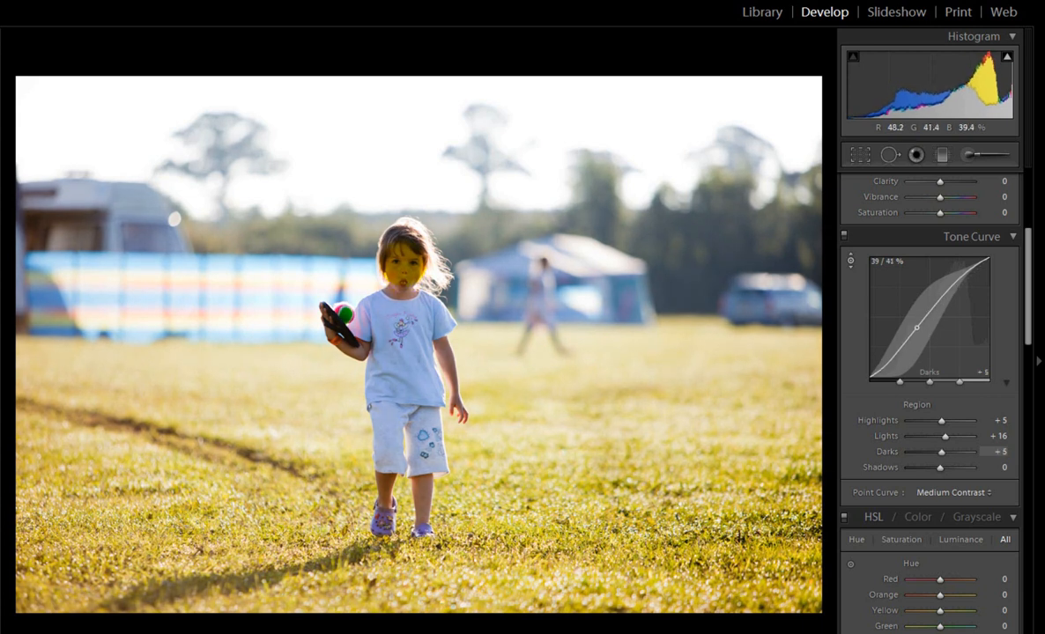
left_click_drag(942, 450, 939, 451)
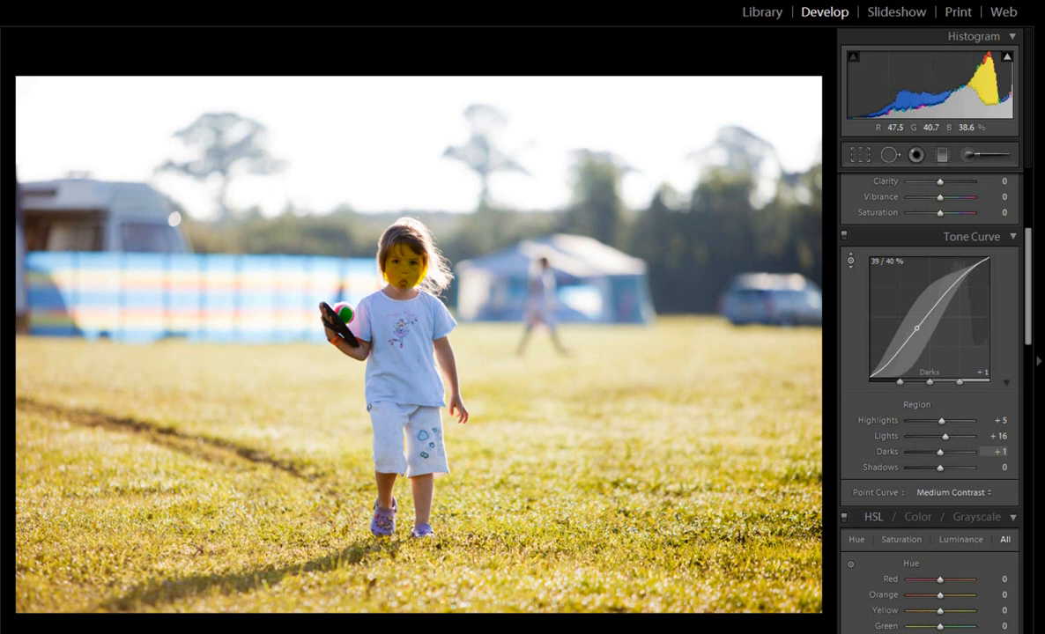
left_click_drag(916, 329, 907, 349)
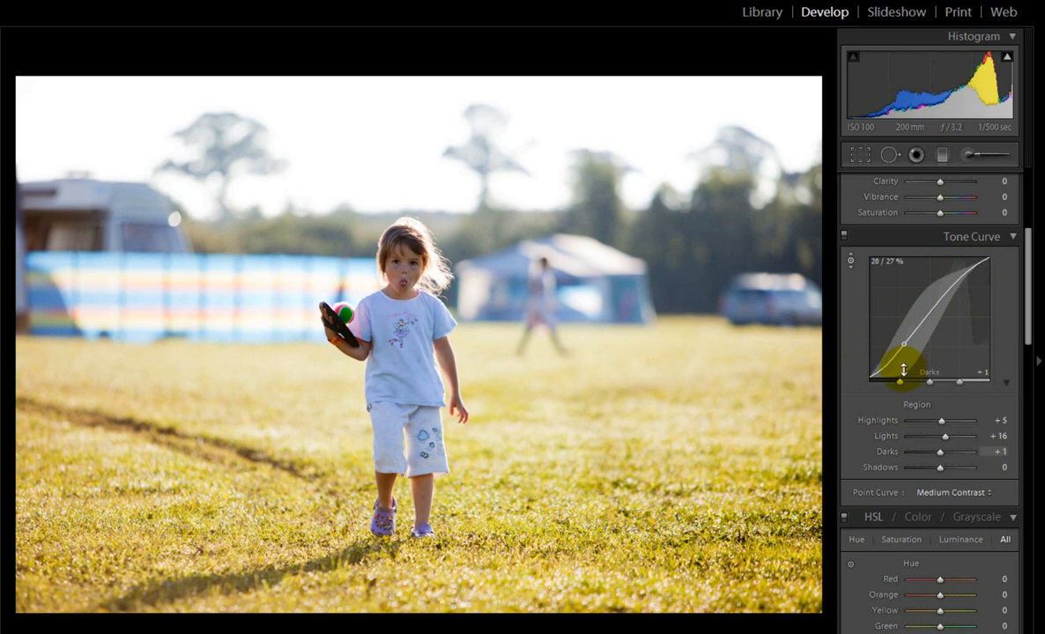
left_click_drag(902, 370, 907, 324)
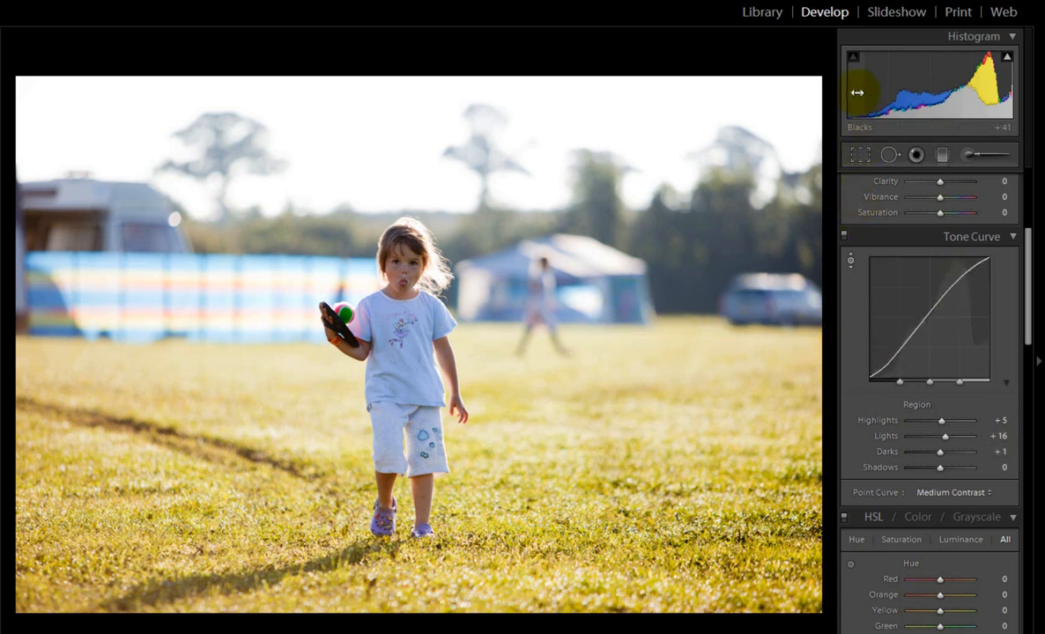
Darken the blacks from the histogram and bring up the photo's context settings
left_click_drag(851, 91, 867, 92)
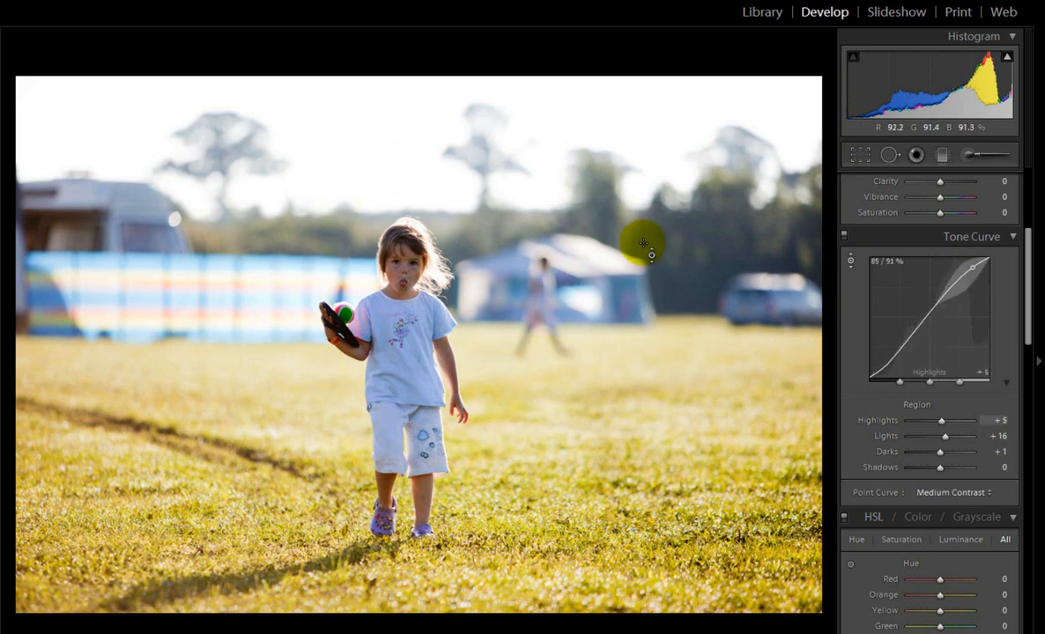
right_click(643, 245)
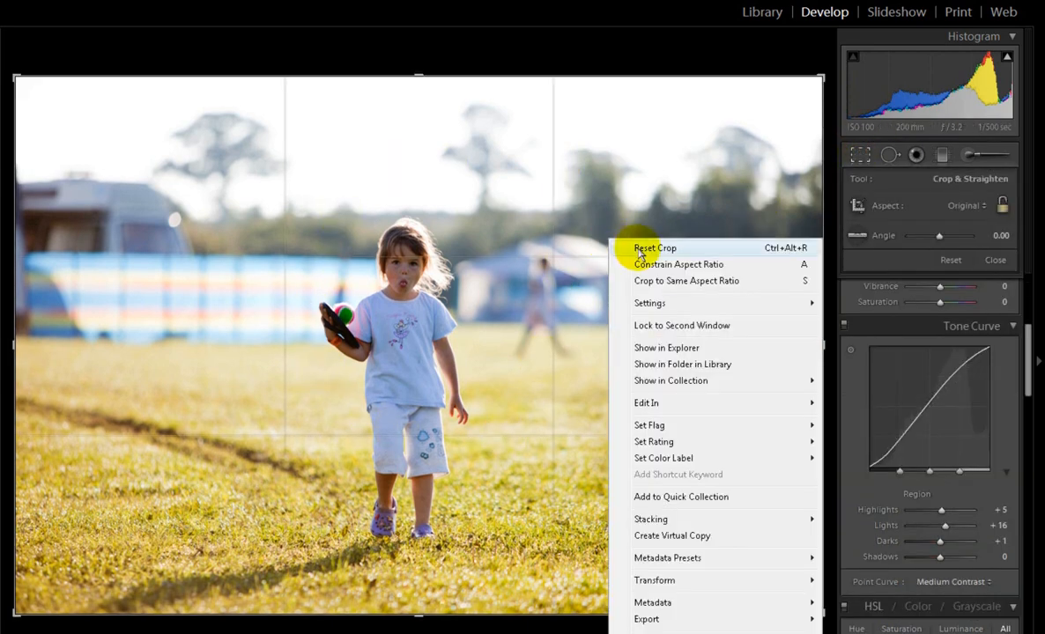
mouse_move(648, 303)
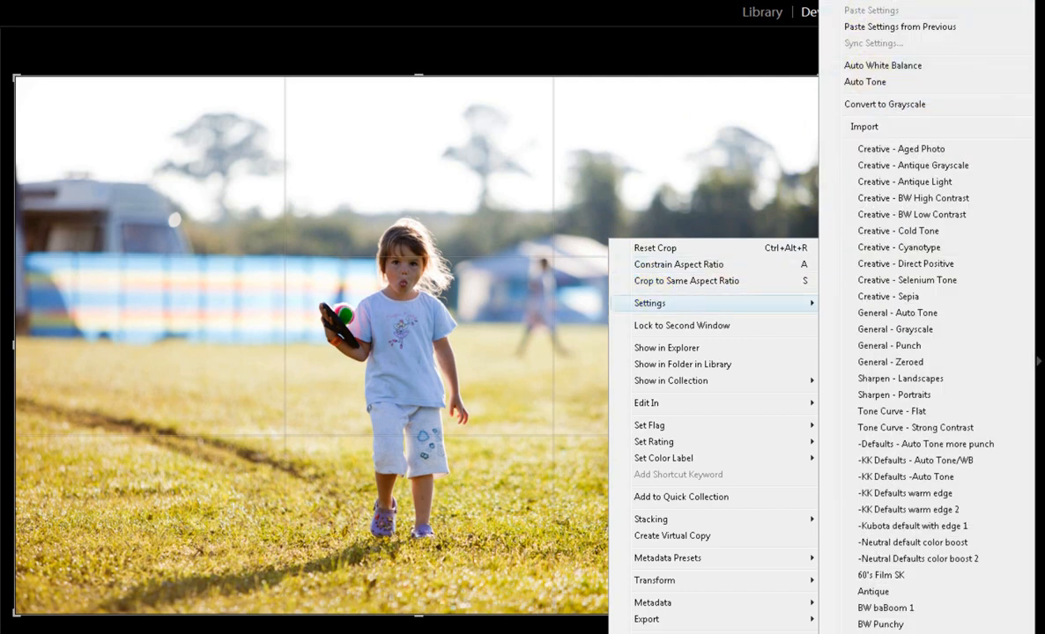